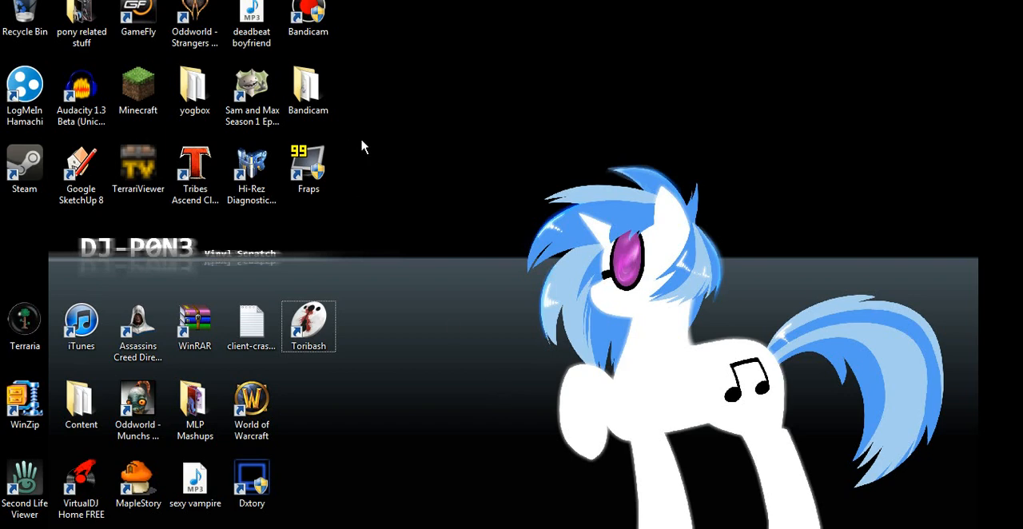
mouse_move(409, 192)
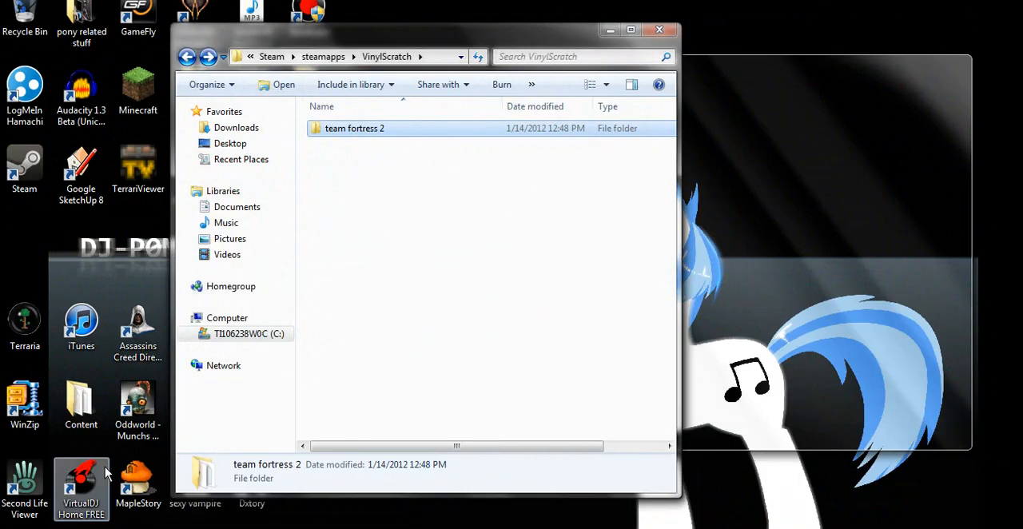
Navigate from Program Files (x86) through Steam and steamapps into the VinylScratch folder
click(186, 56)
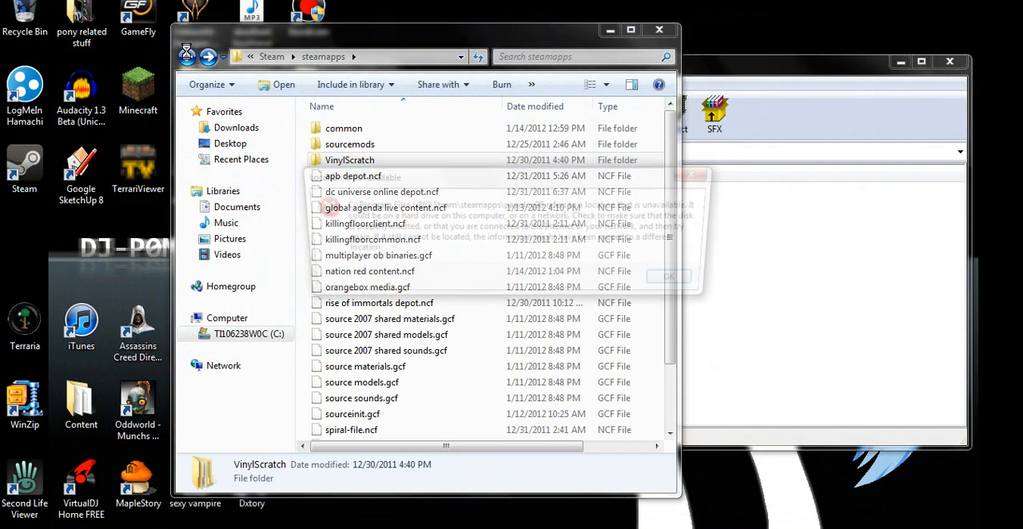
click(249, 332)
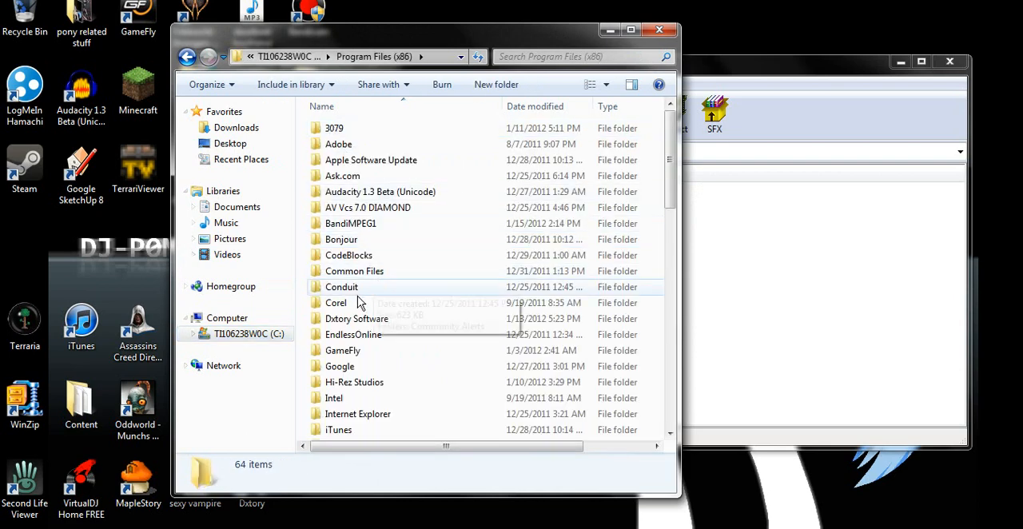
scroll(down, 3)
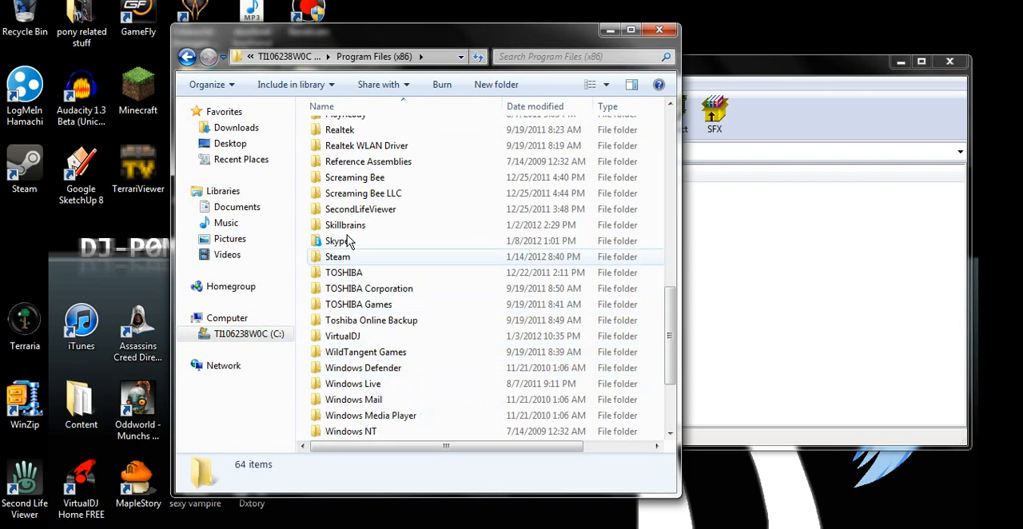
double_click(337, 256)
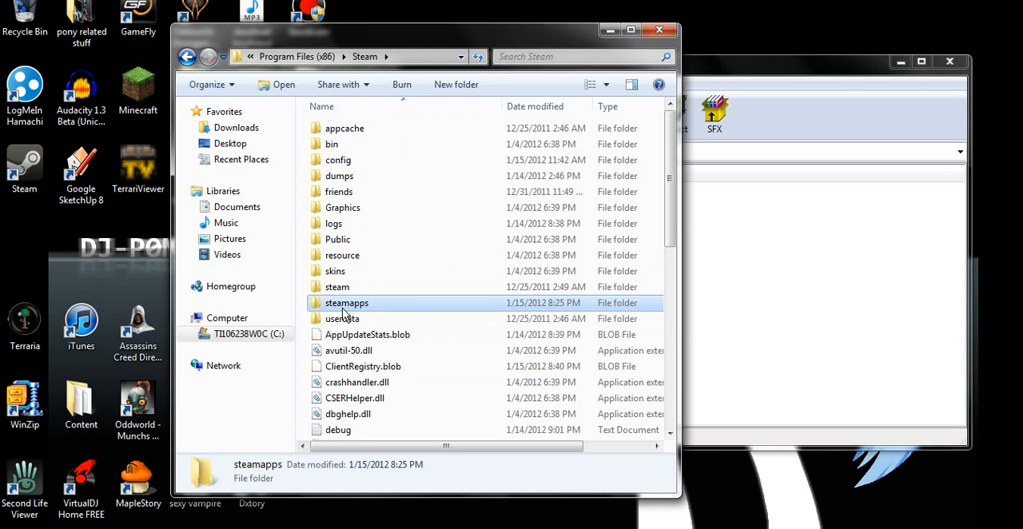
double_click(345, 302)
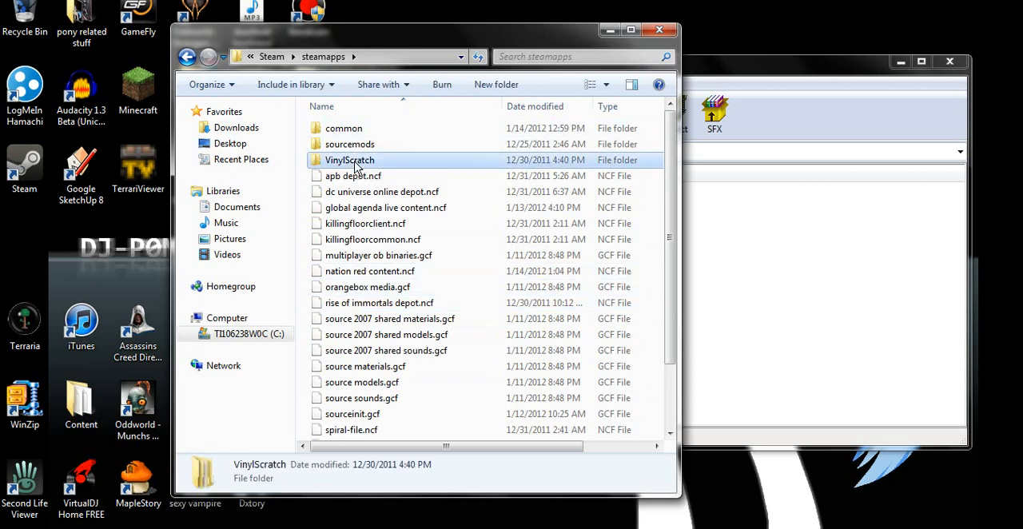
double_click(349, 160)
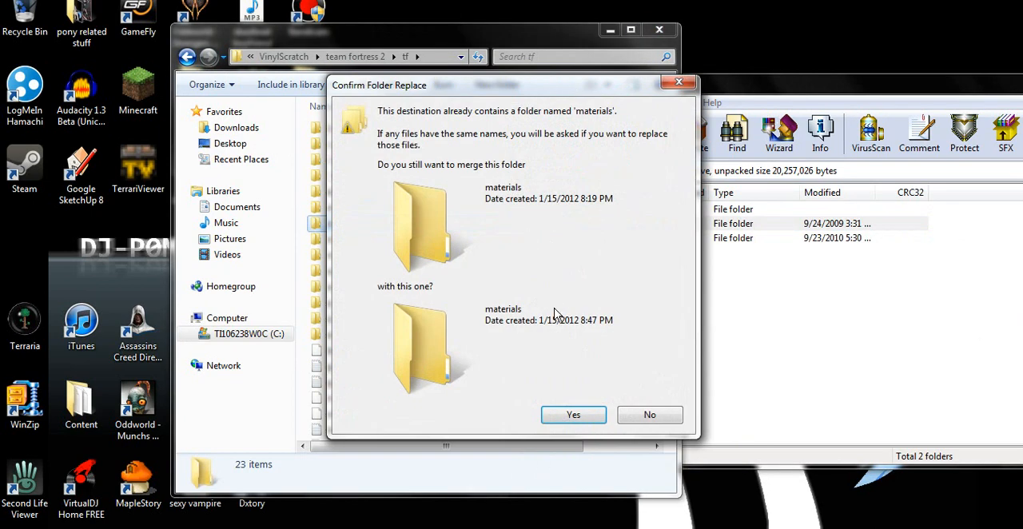
mouse_move(559, 303)
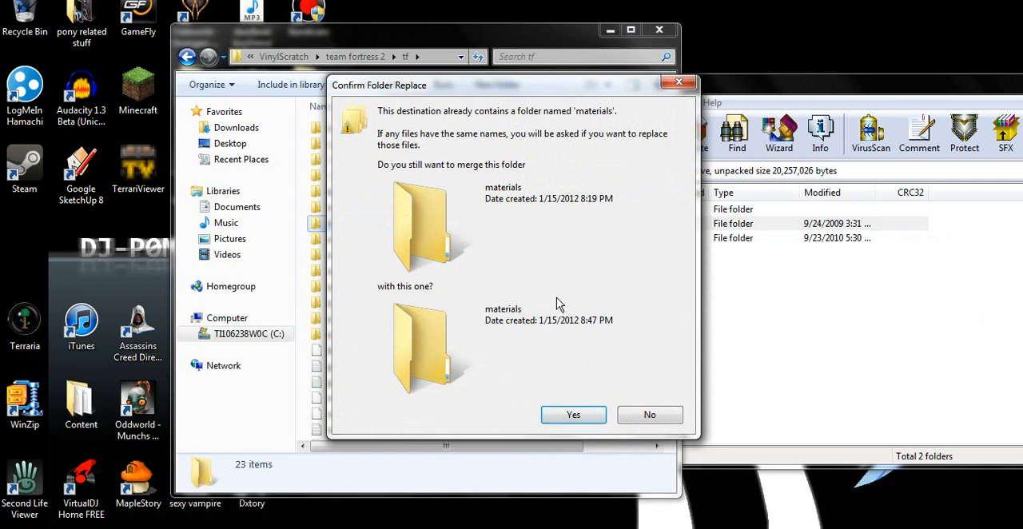
Confirm merging materials and spy folders for all items, replacing existing files with the mod's
click(572, 414)
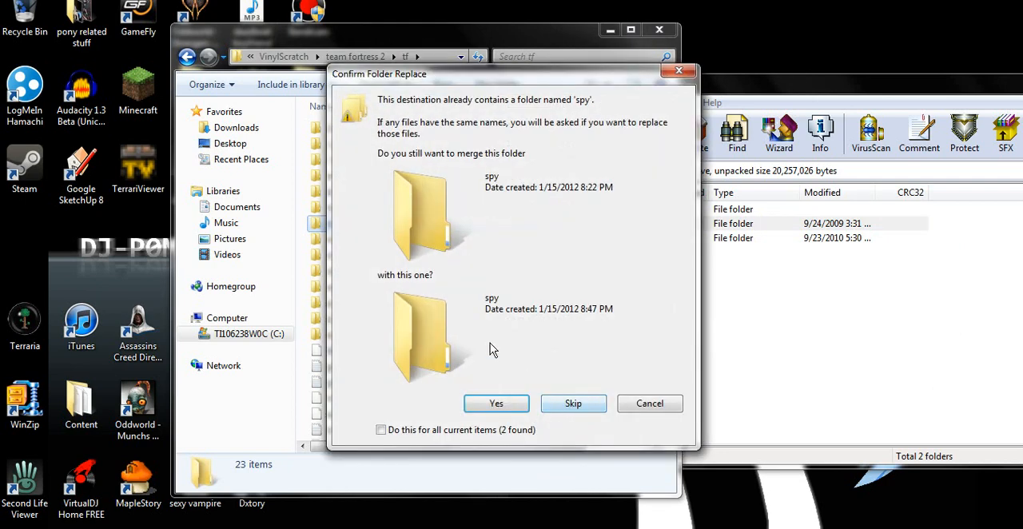
click(381, 430)
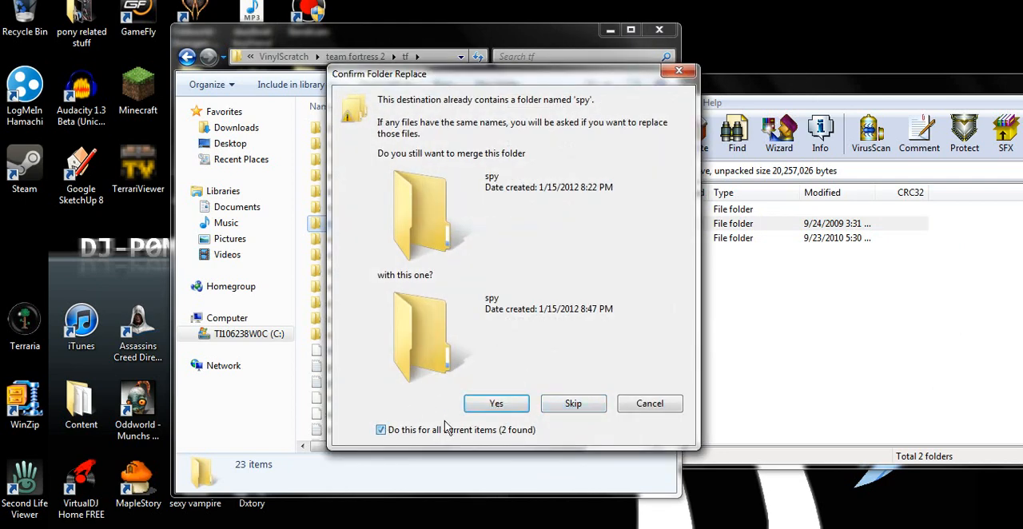
click(495, 402)
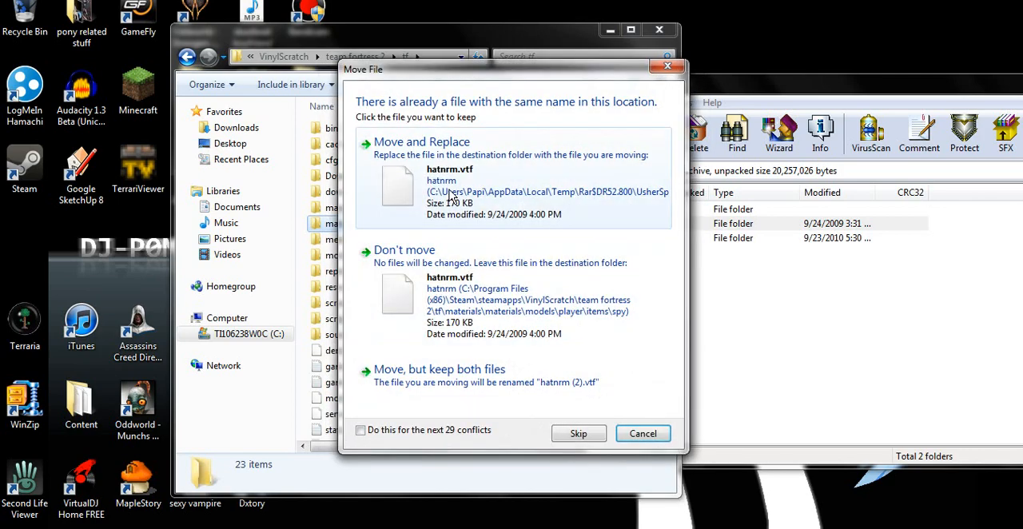
click(361, 430)
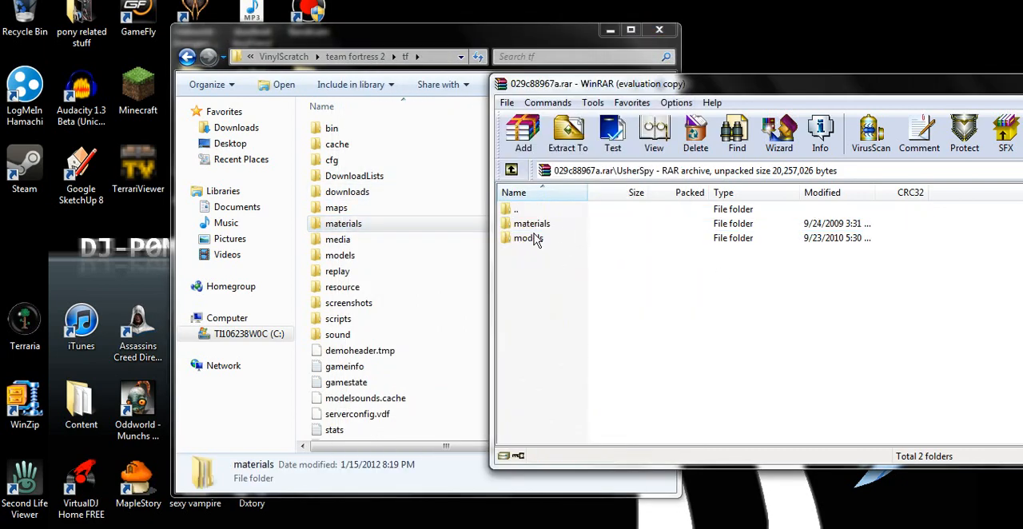
Merge the archive's models folder into tf, then close the archive window
click(528, 238)
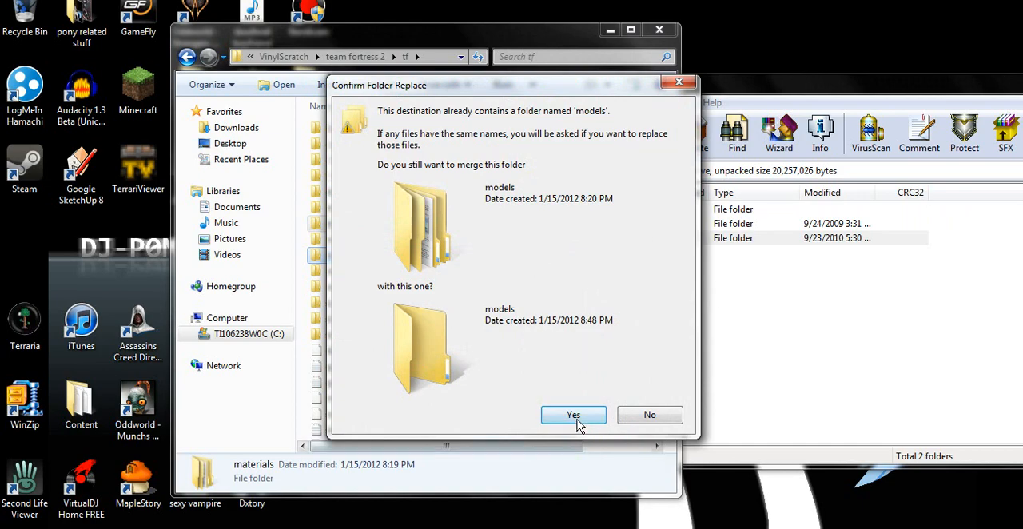
click(572, 415)
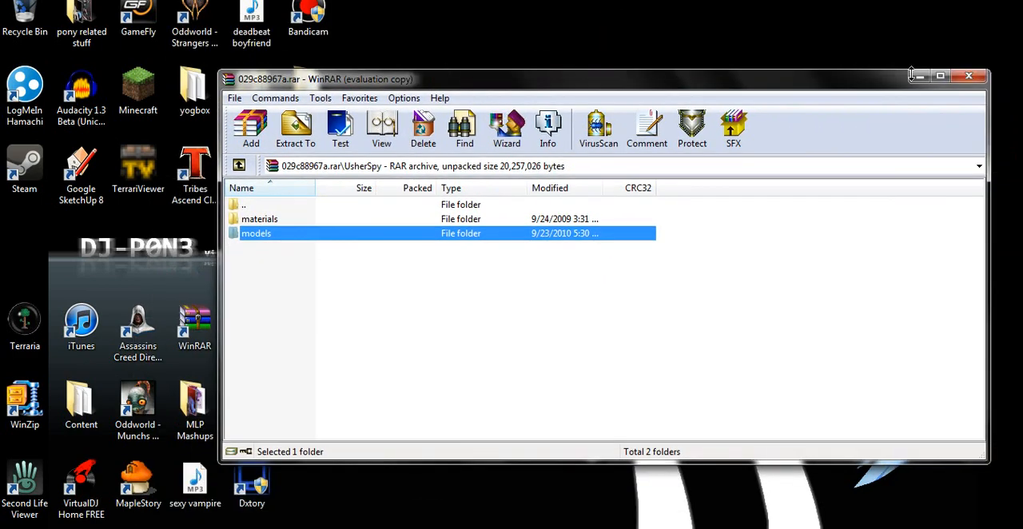
click(968, 75)
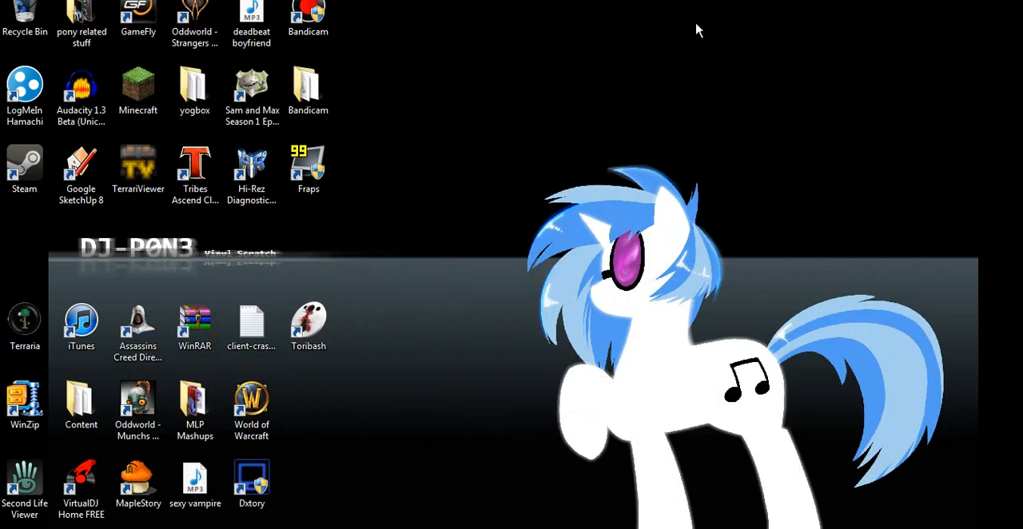